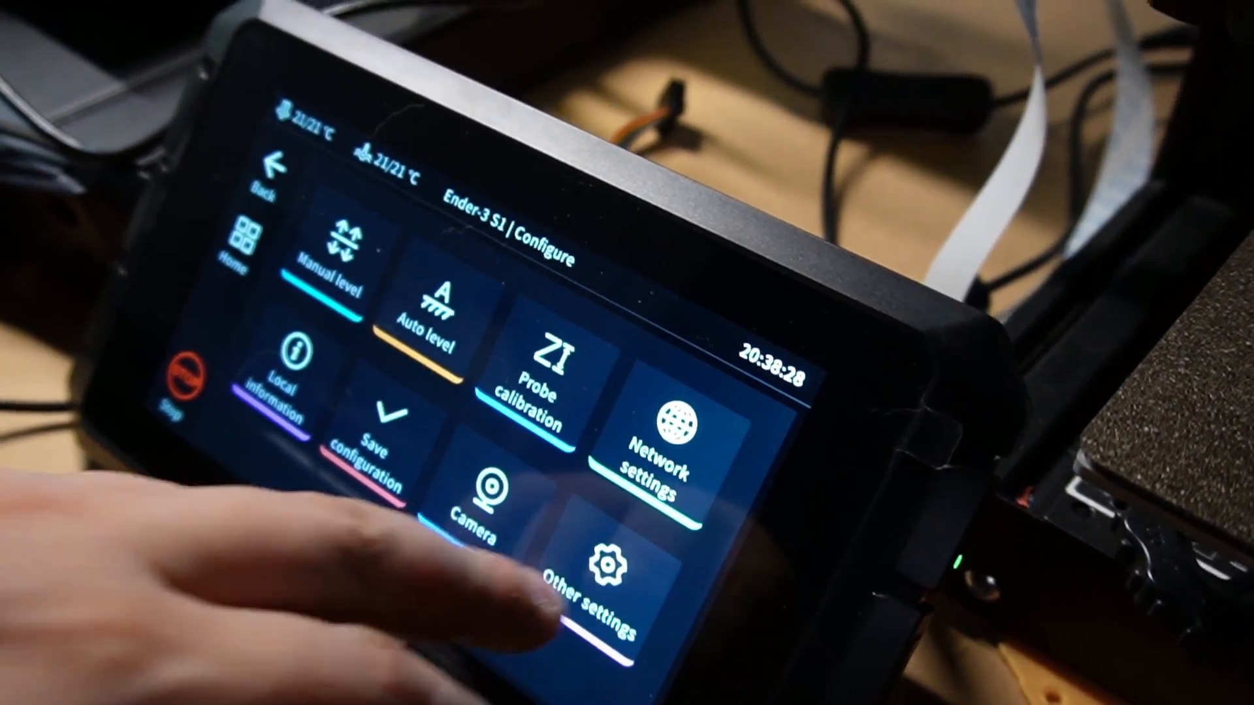
# Reach the Measuring Resonances entry under Other settings in Configure.
pyautogui.click(602, 576)
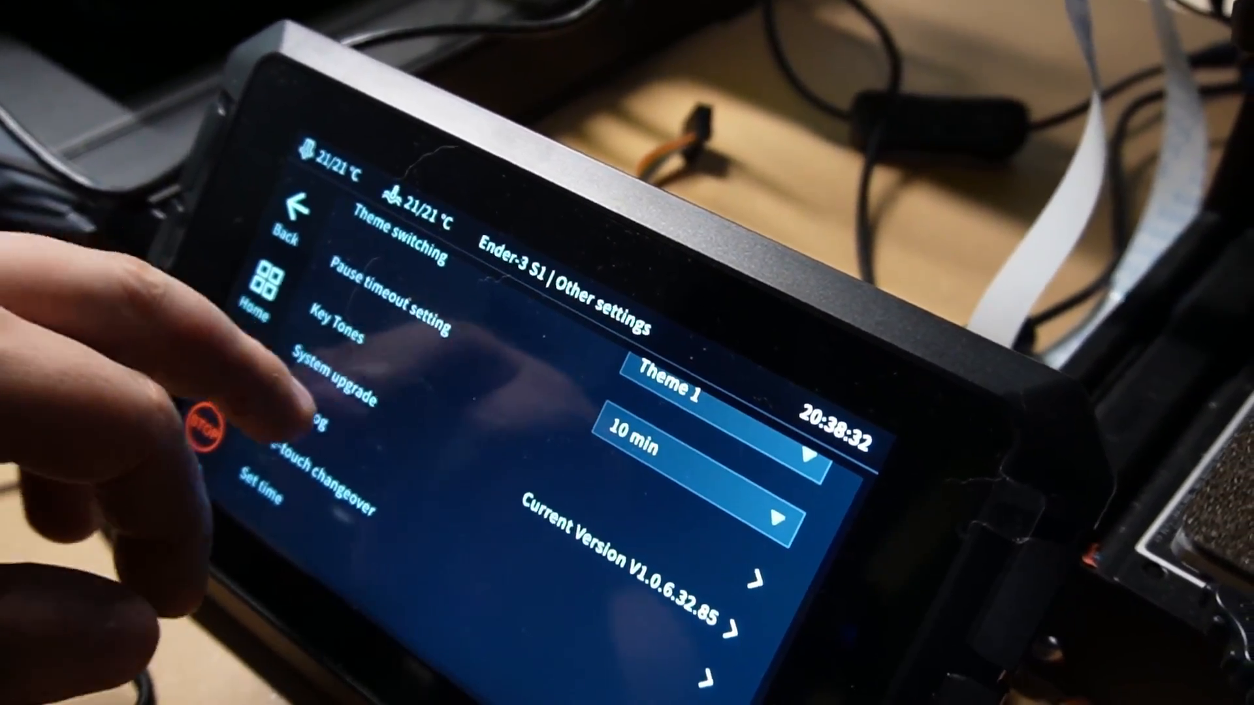
pyautogui.scroll(-3)
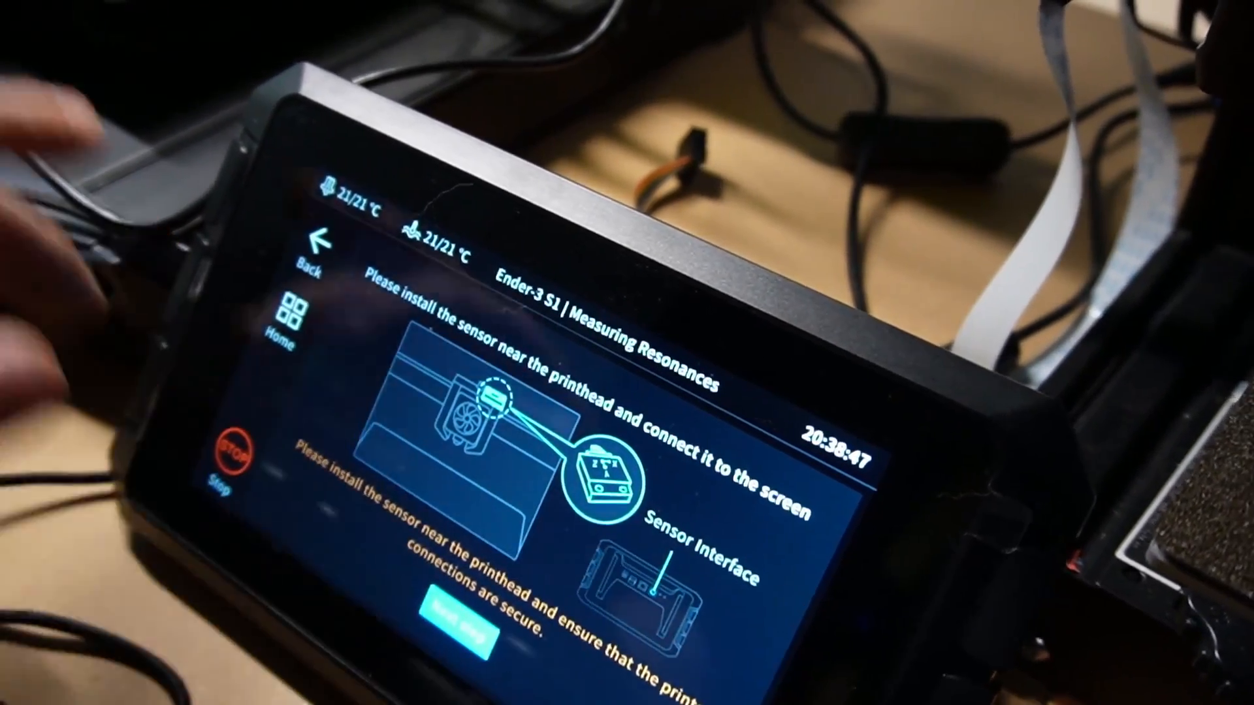
# Confirm the sensor is mounted and connected so the X-axis measurement starts.
pyautogui.click(352, 560)
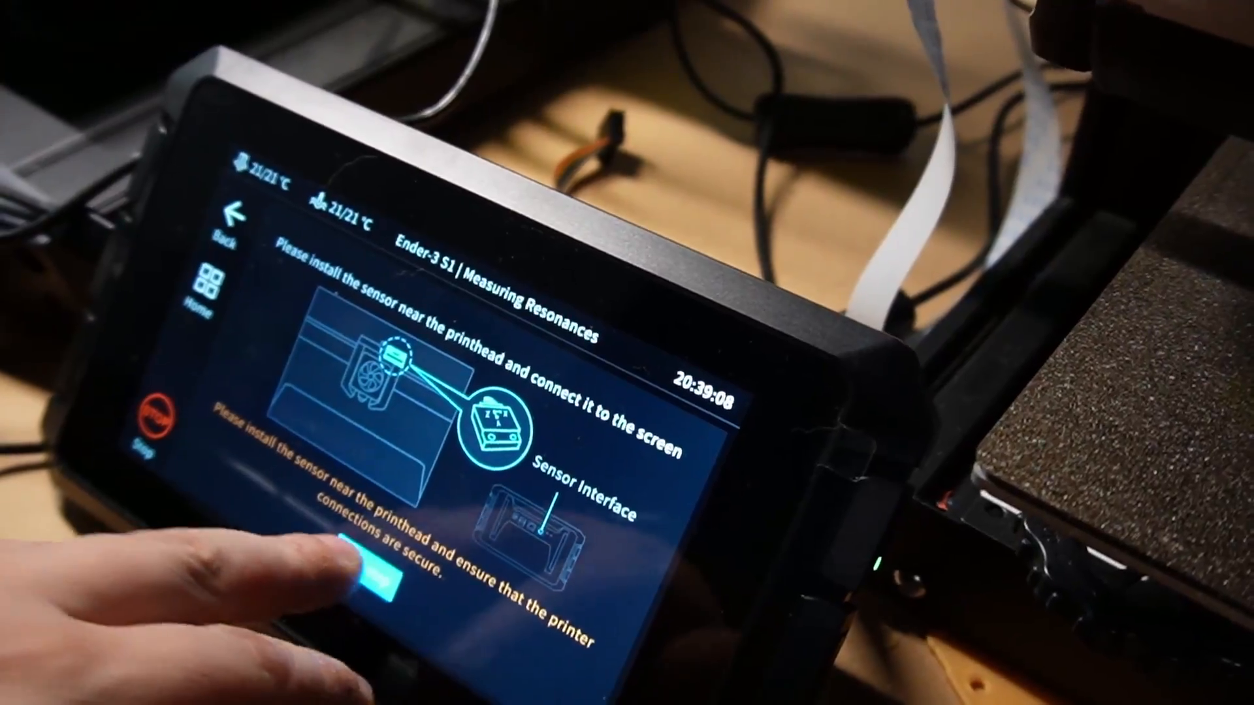
pyautogui.click(380, 576)
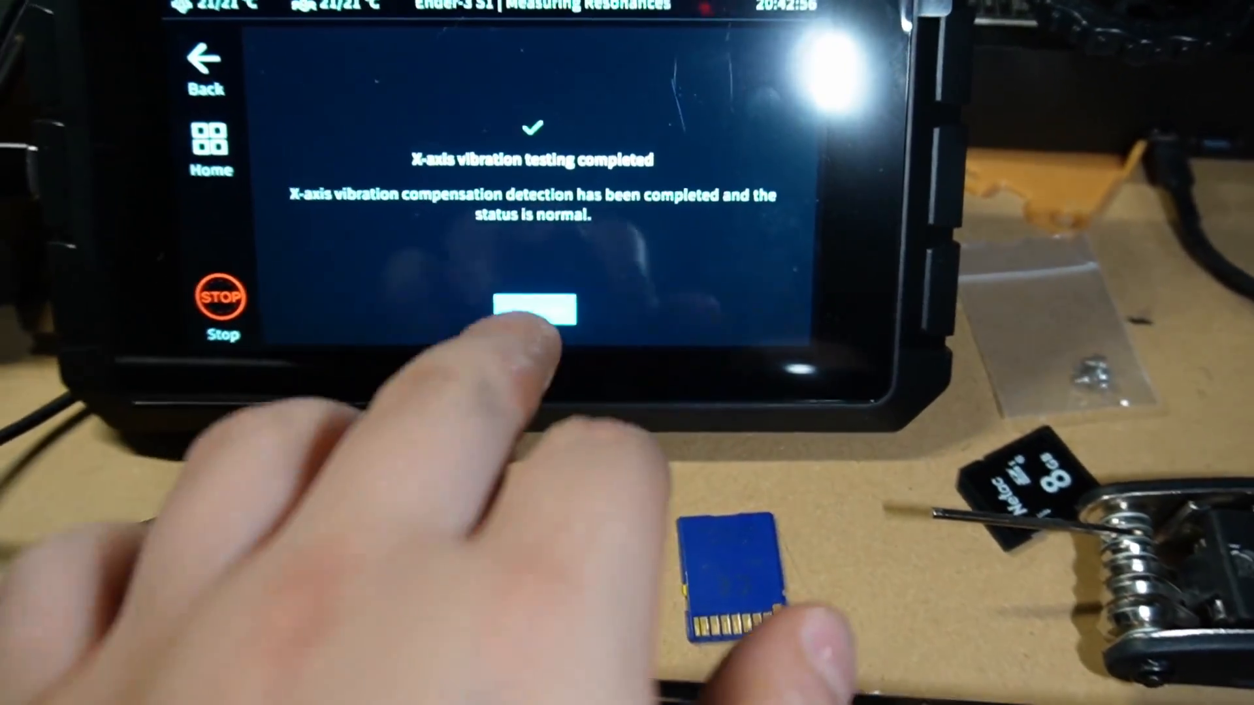
# Acknowledge the X-axis result and start the Y-axis measurement with the sensor repositioned.
pyautogui.click(532, 312)
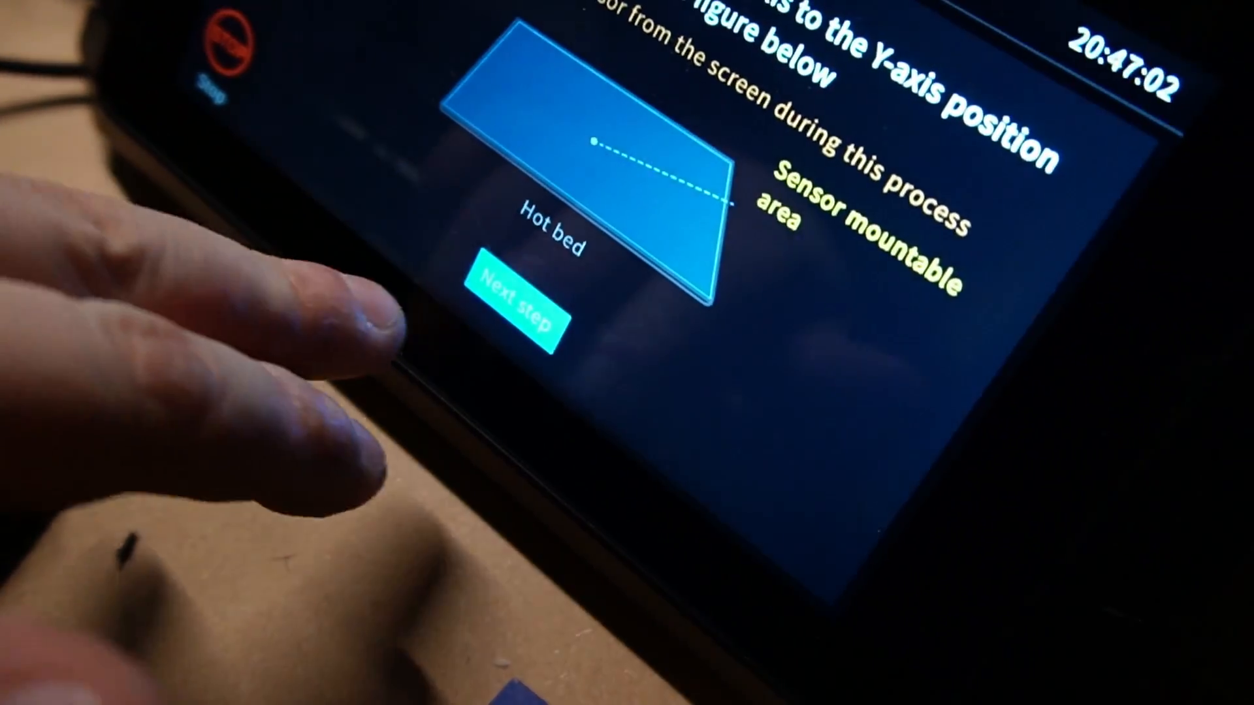
pyautogui.click(516, 308)
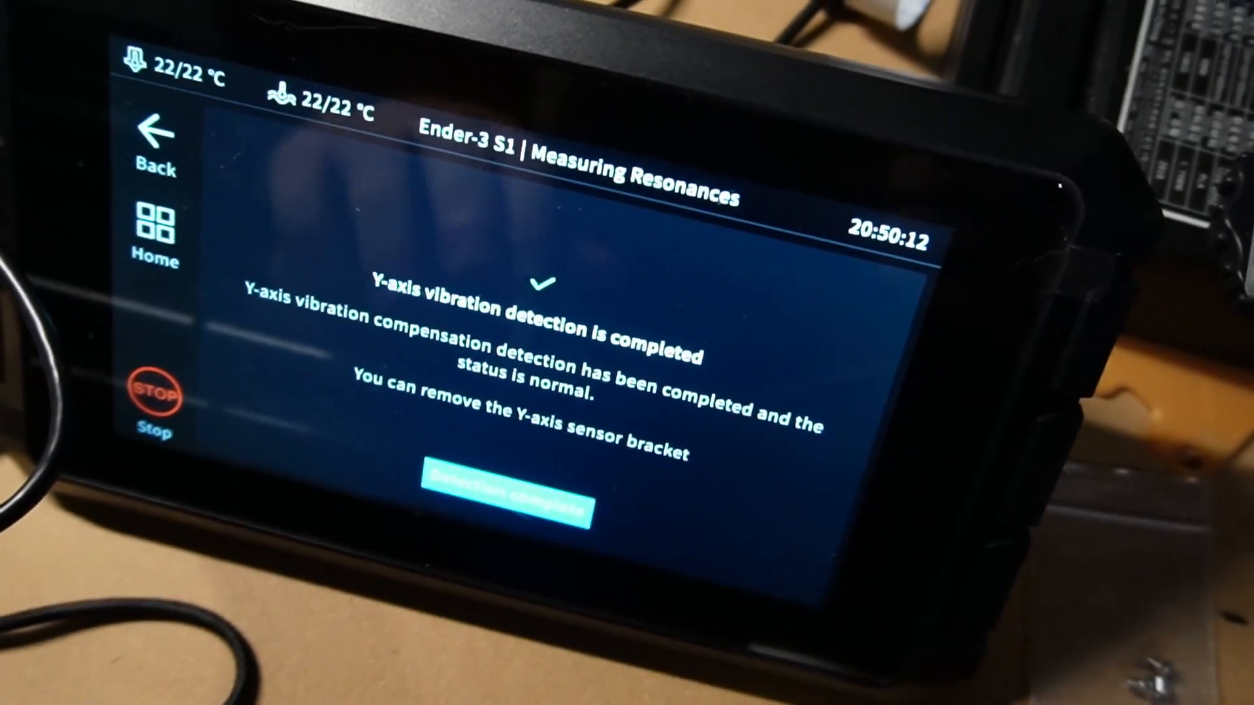
# Acknowledge Y-axis detection complete and reach the save-and-reload Tips prompt.
pyautogui.click(508, 500)
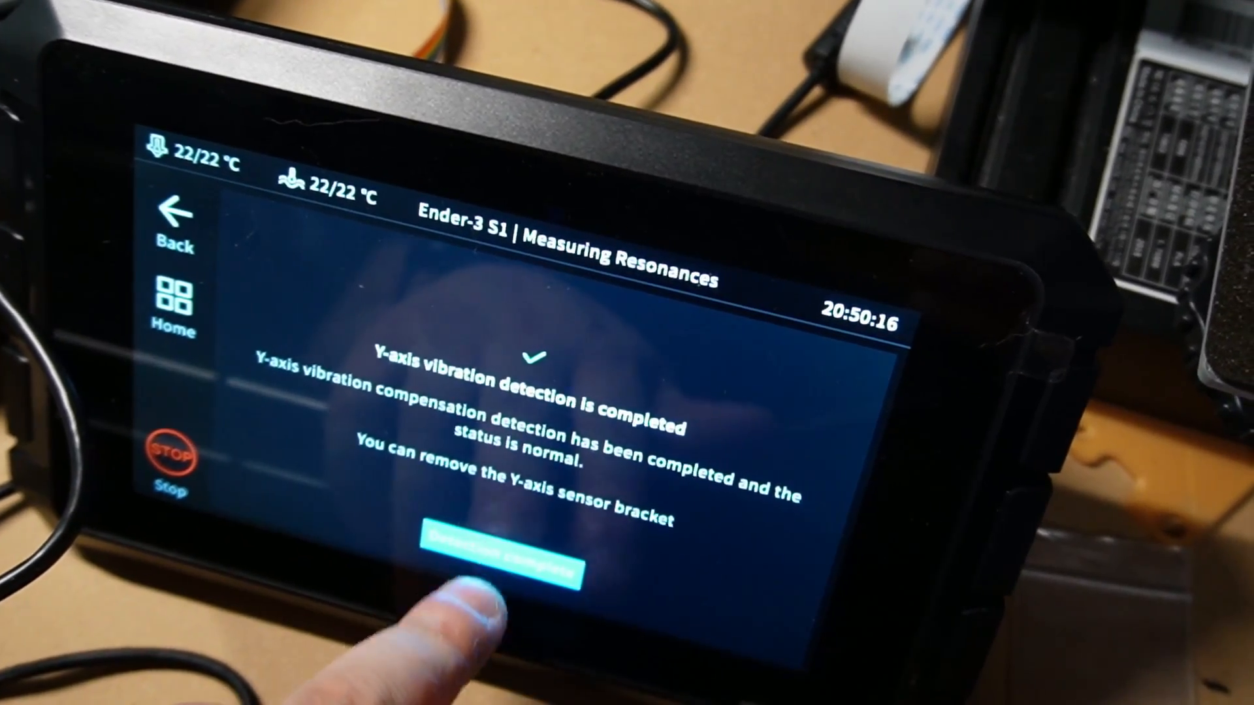
pyautogui.click(506, 557)
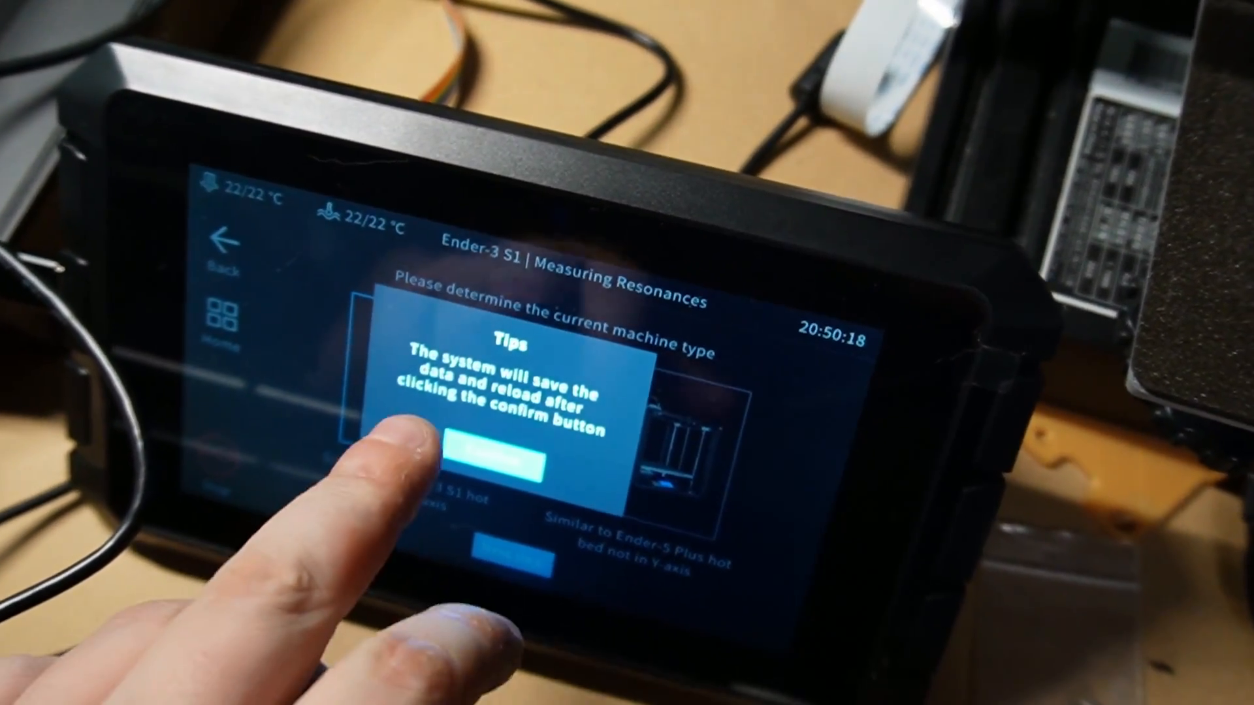